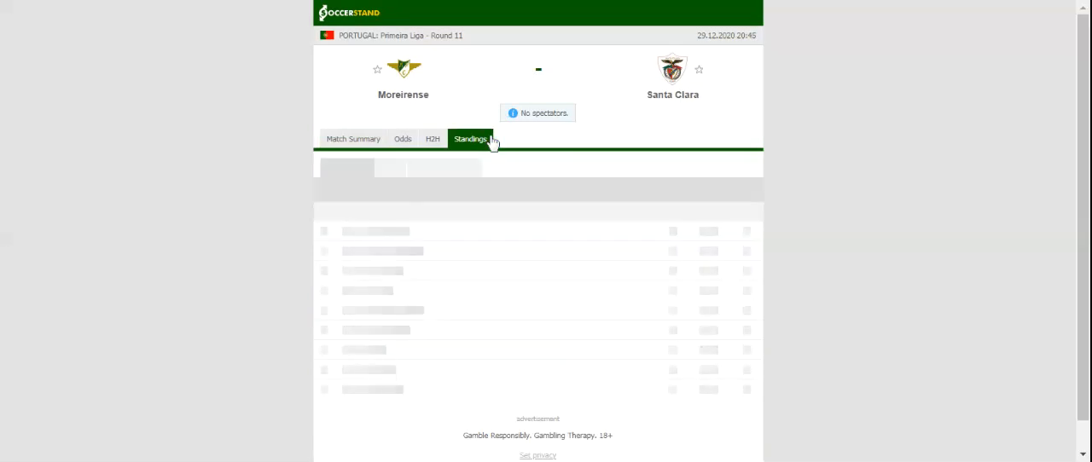
Show the Primeira Liga standings with Santa Clara 7th and Moreirense 11th
click(470, 138)
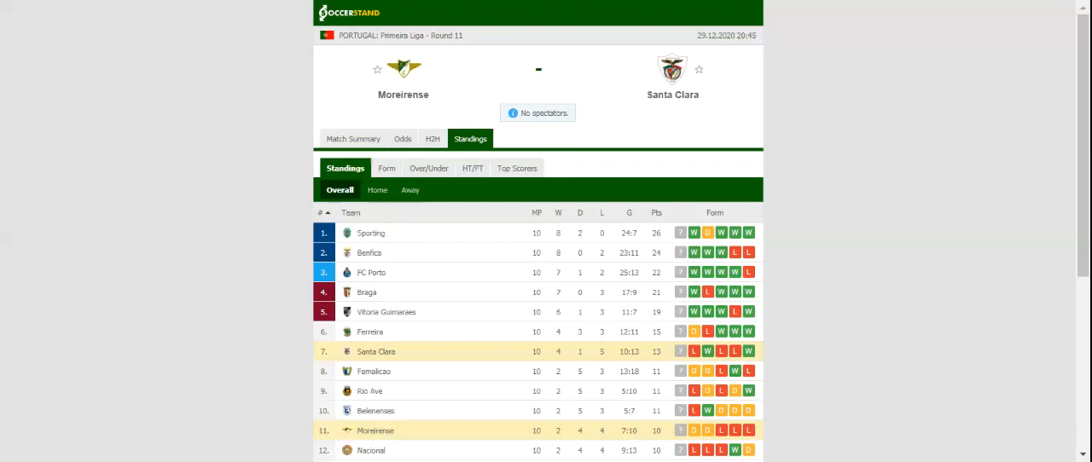
click(433, 138)
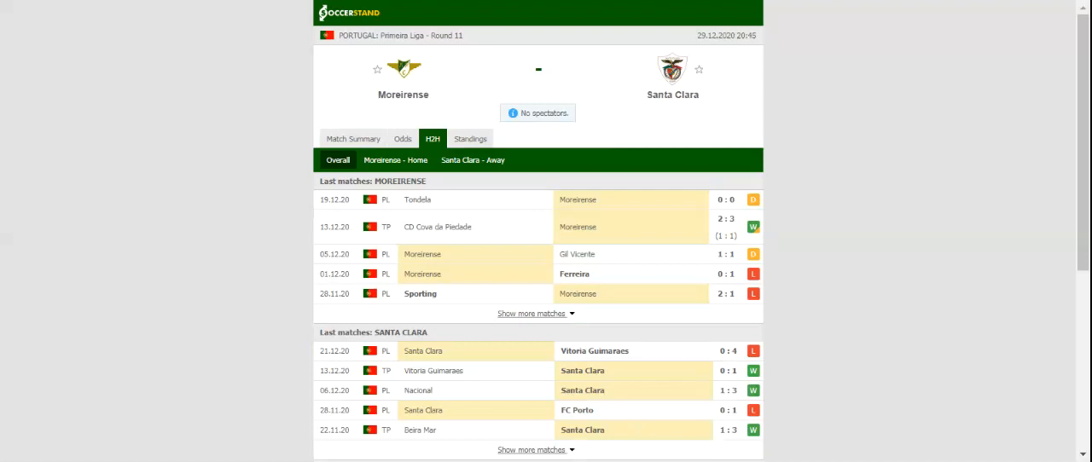
mouse_move(430, 150)
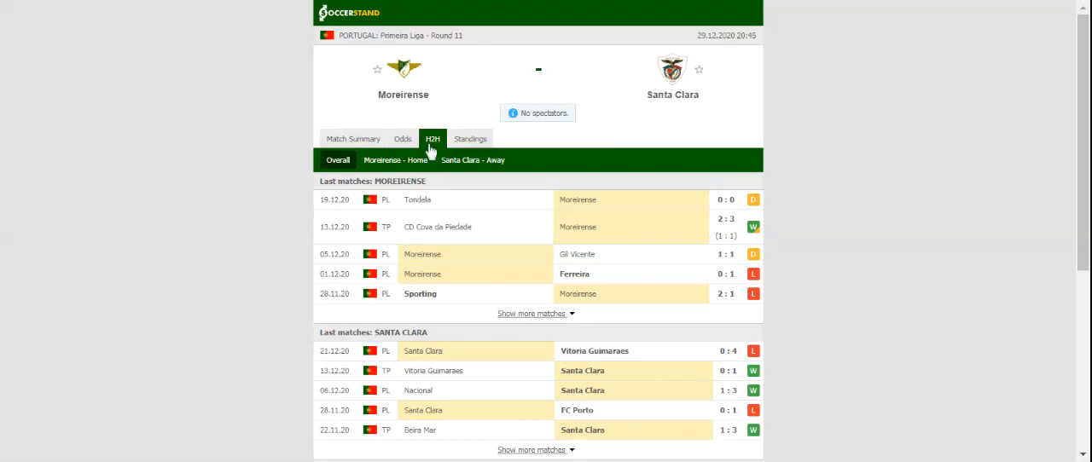
mouse_move(478, 87)
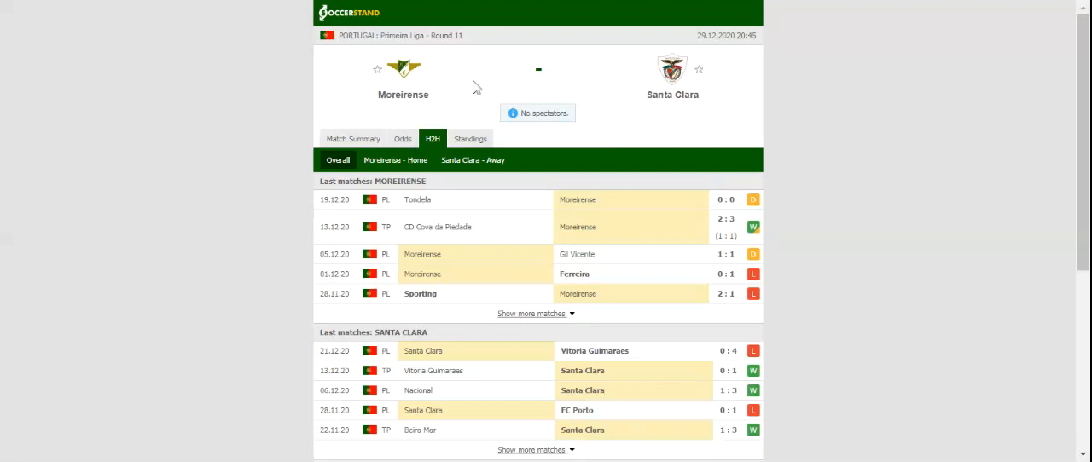